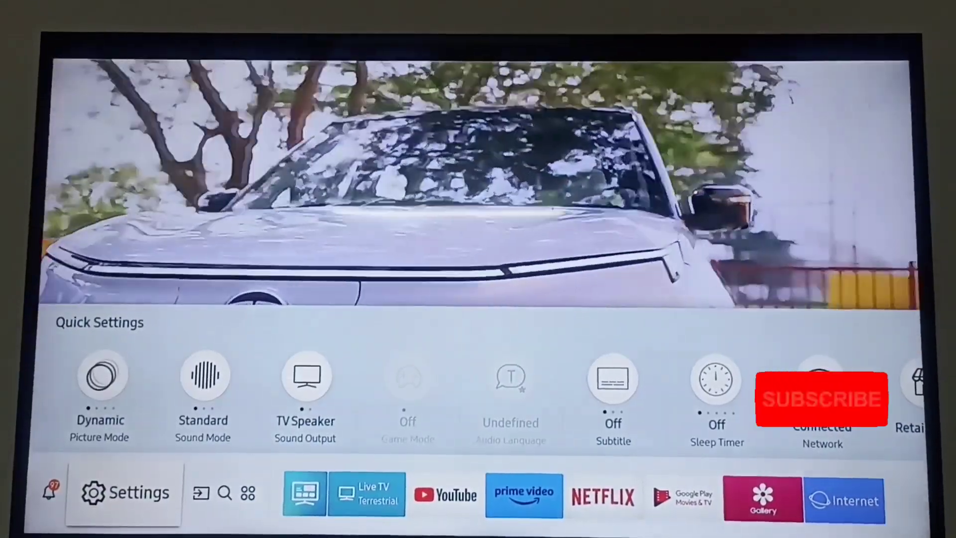
# Bring up the full settings menu from the Quick Settings bar, landing on Picture.
pyautogui.click(203, 490)
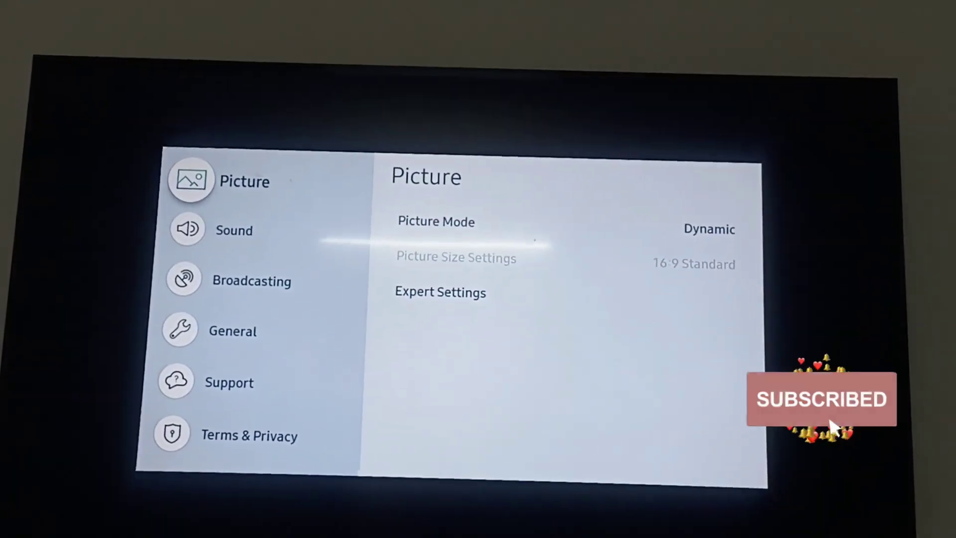
# Enter the Support category, revealing Software Update with current version 1341.
pyautogui.click(233, 230)
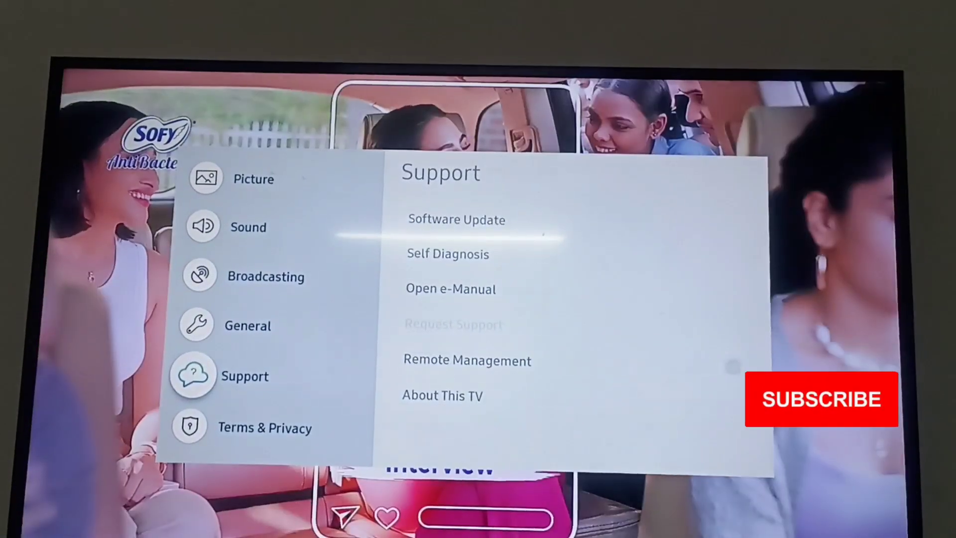
pyautogui.click(265, 427)
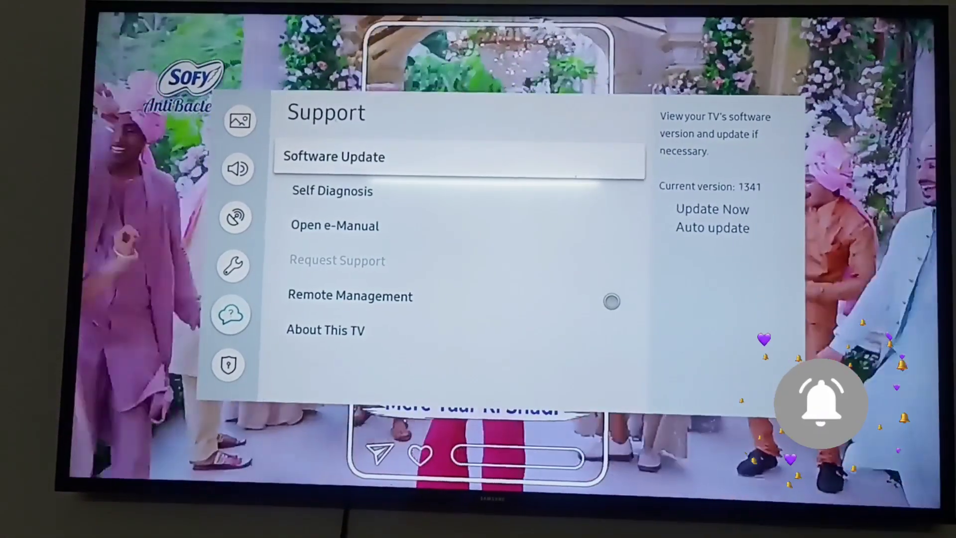
# Run Update Now under Software Update to begin the update check.
pyautogui.click(333, 156)
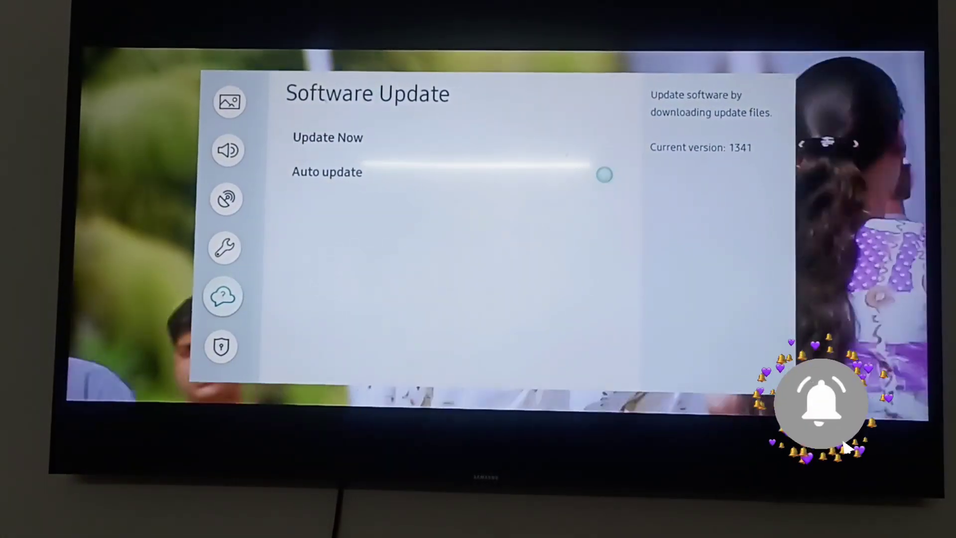
pyautogui.click(327, 137)
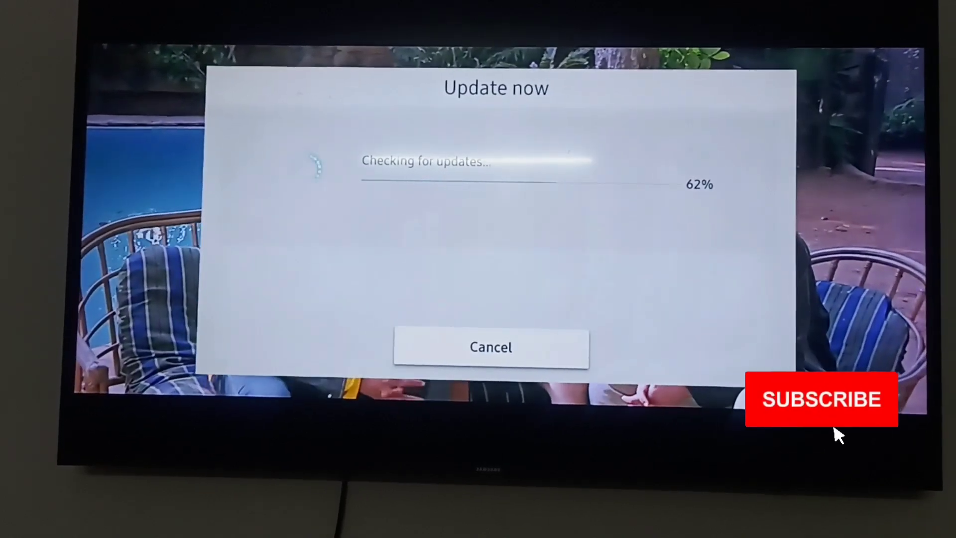
# Confirm the Latest Version message and return to Support showing version 1341.
pyautogui.click(821, 400)
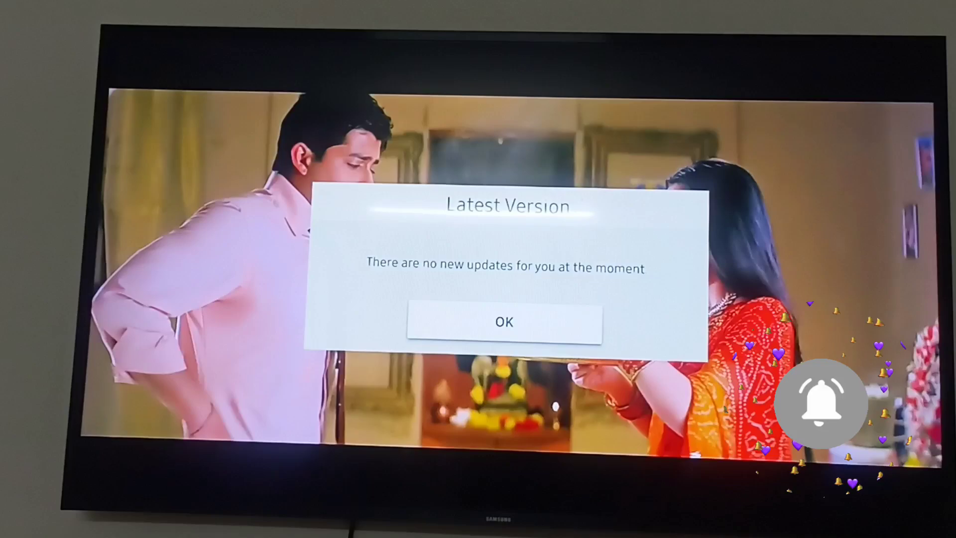
pyautogui.click(503, 321)
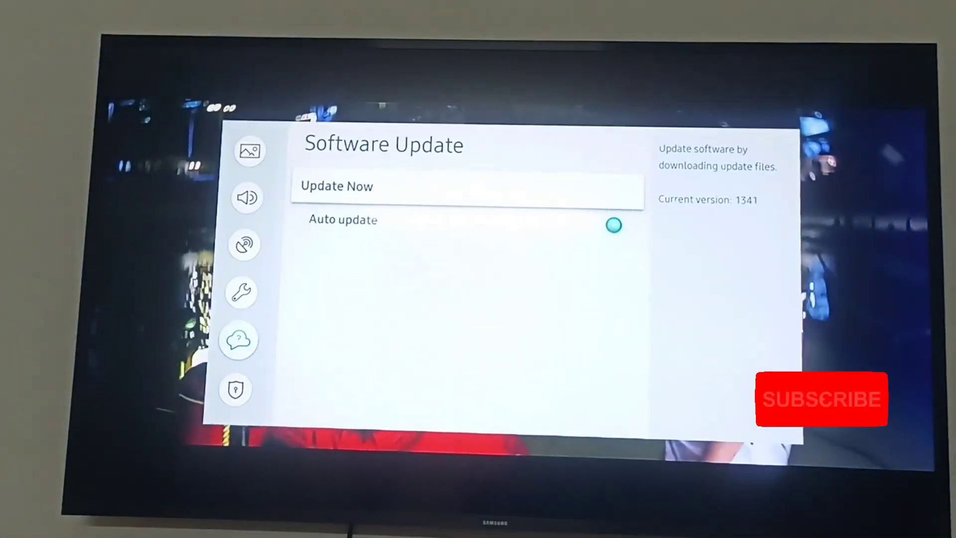
pyautogui.press('Back')
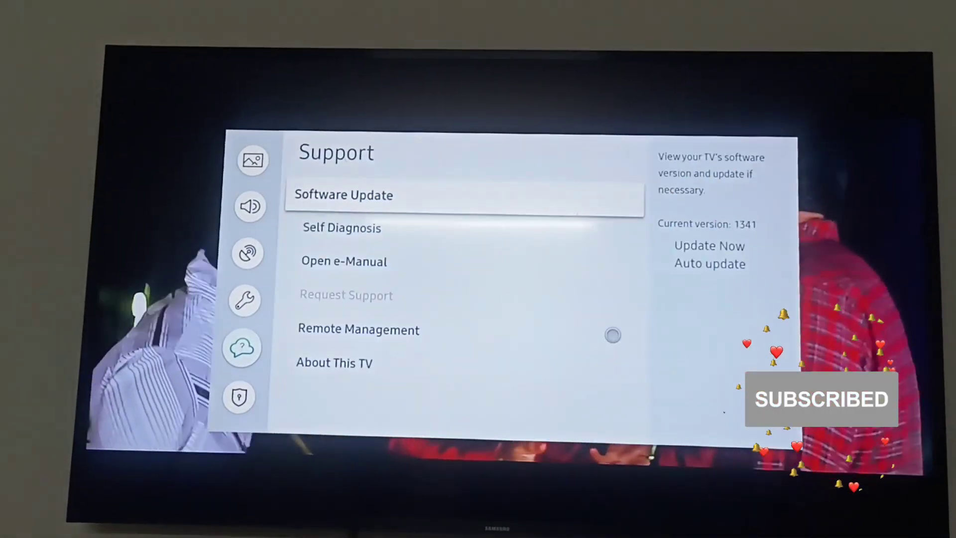